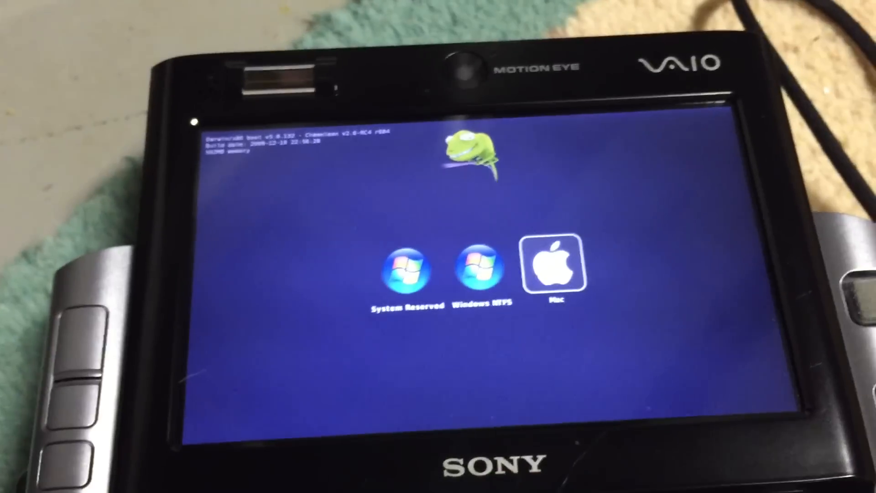
Boot the Mac volume from Chameleon and land on the Snow Leopard desktop.
left_click(554, 267)
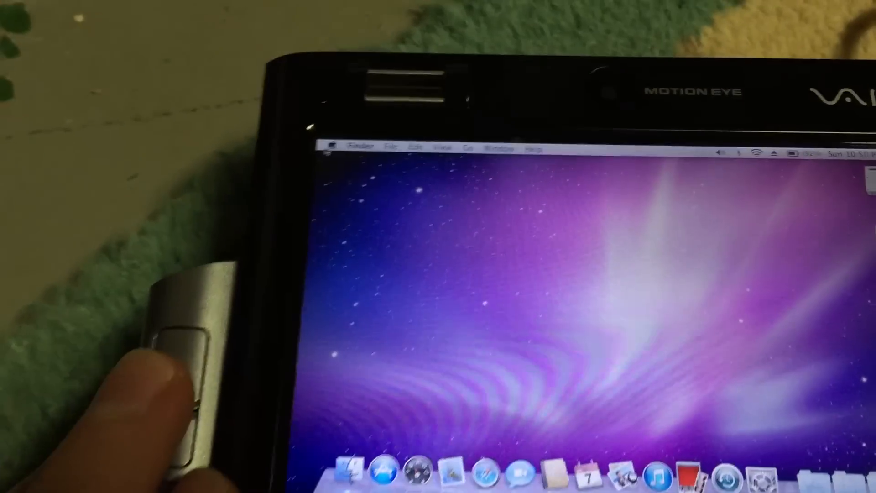
left_click(380, 168)
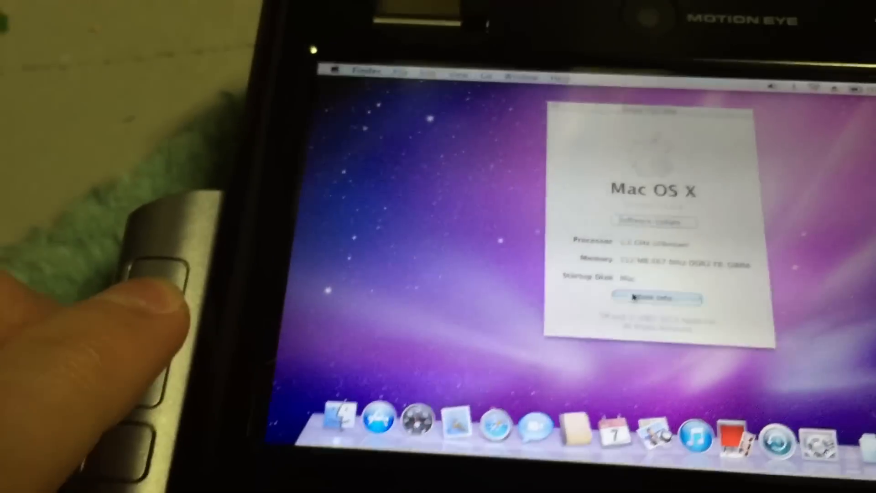
Bring up the detailed hardware report from the About This Mac window via More Info.
left_click(656, 296)
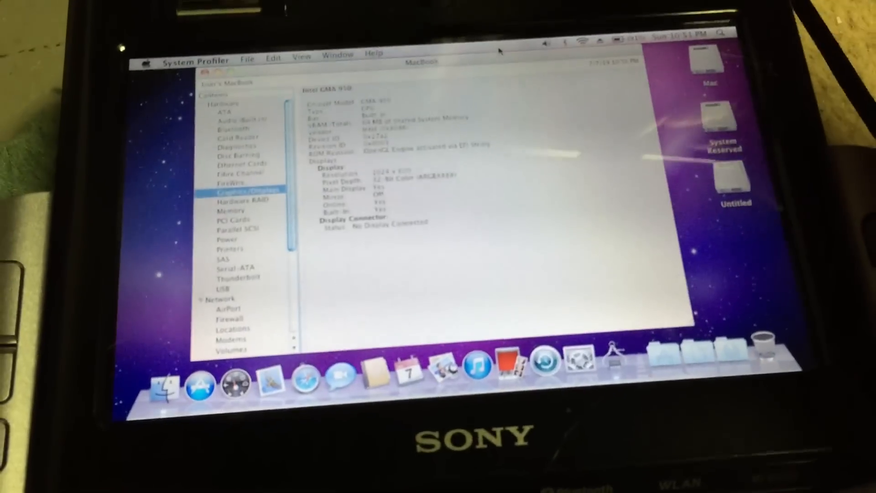
Quit System Profiler after reviewing the Intel GMA 950 graphics details.
left_click(195, 60)
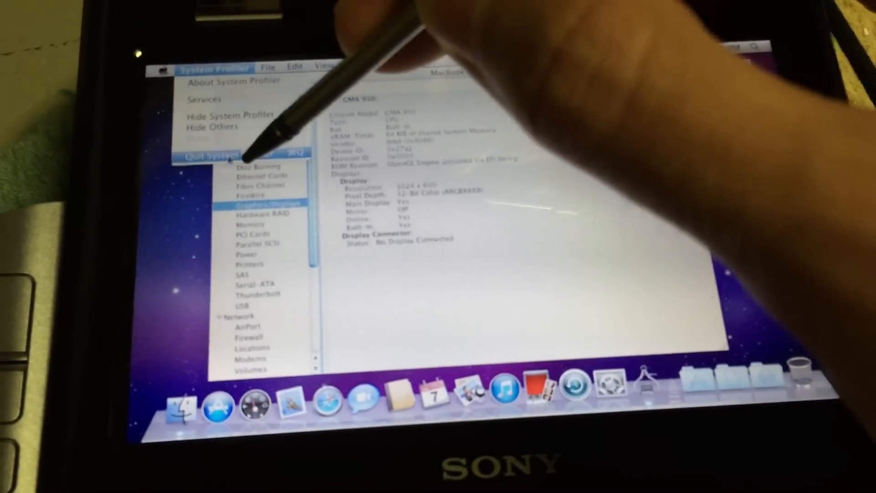
left_click(214, 156)
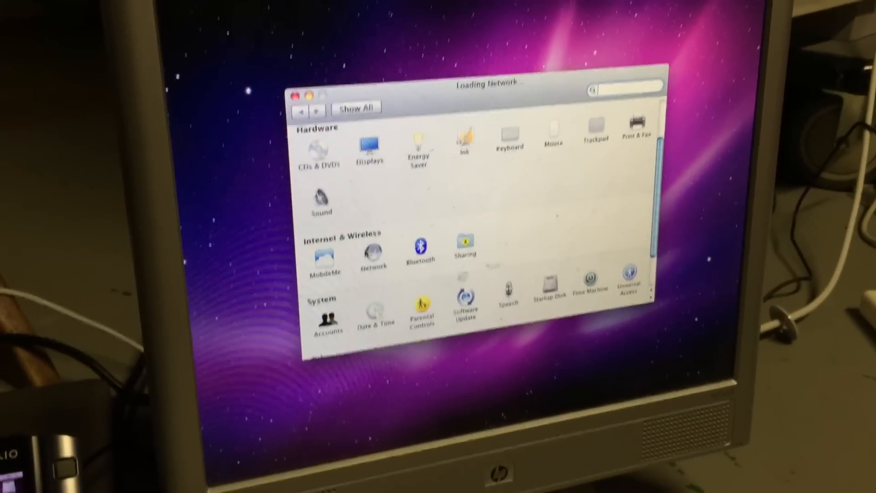
Show the Network pane with Ethernet connected at 192.168.1.89.
left_click(373, 252)
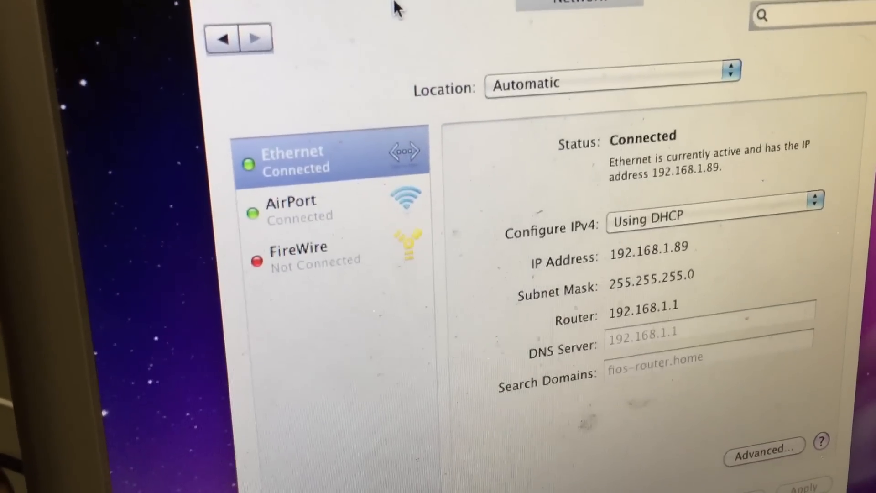
left_click(369, 200)
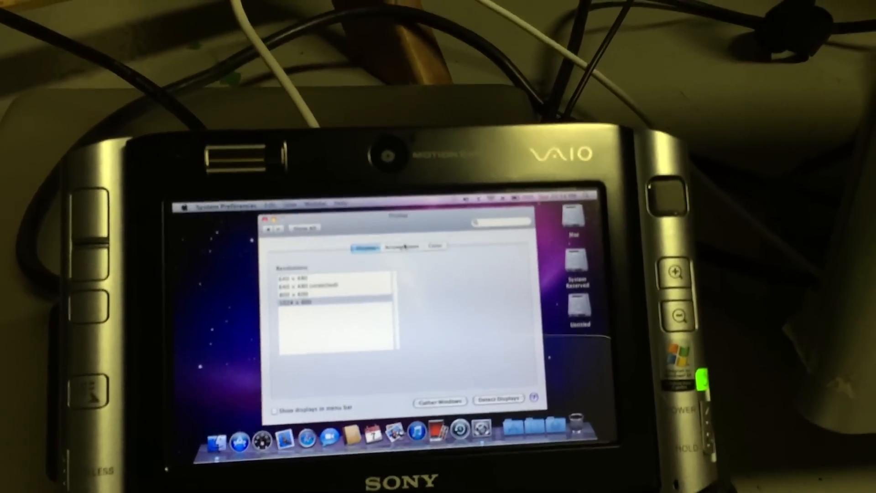
Choose a screen resolution from the Displays list, up to 1024 x 600.
left_click(398, 246)
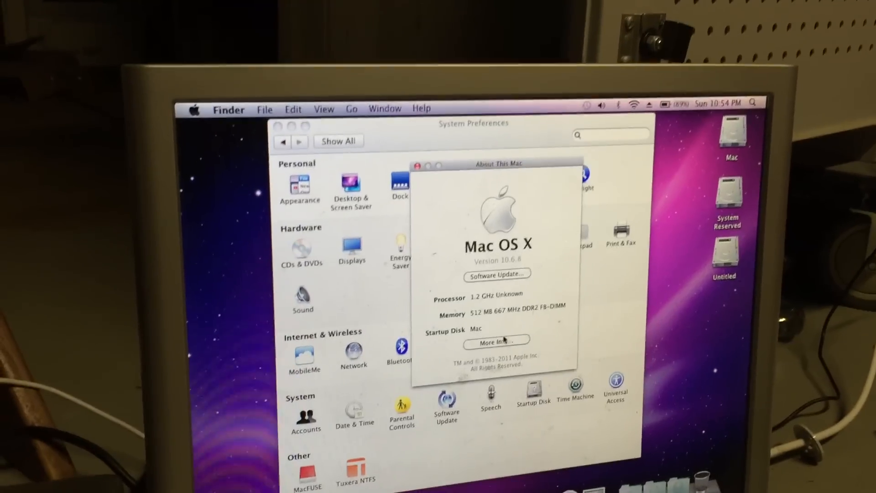
Inspect the Marvell Yukon Ethernet card details in System Profiler, then close the report.
left_click(495, 341)
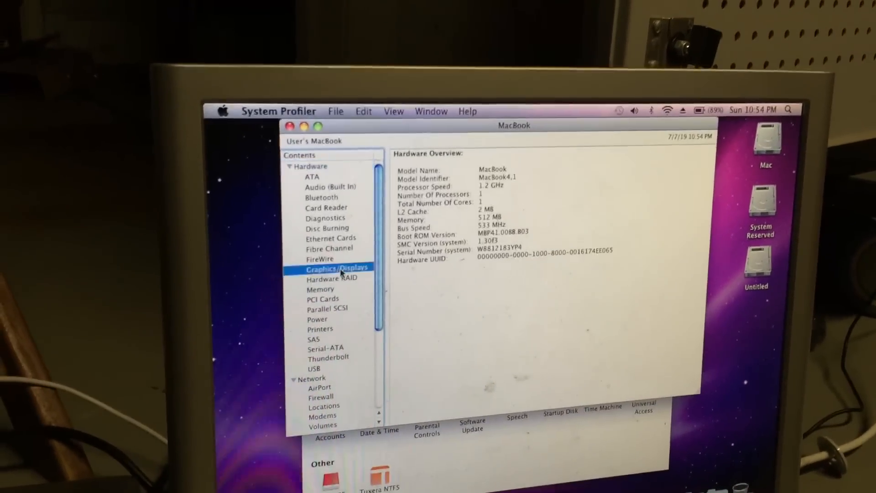
left_click(335, 268)
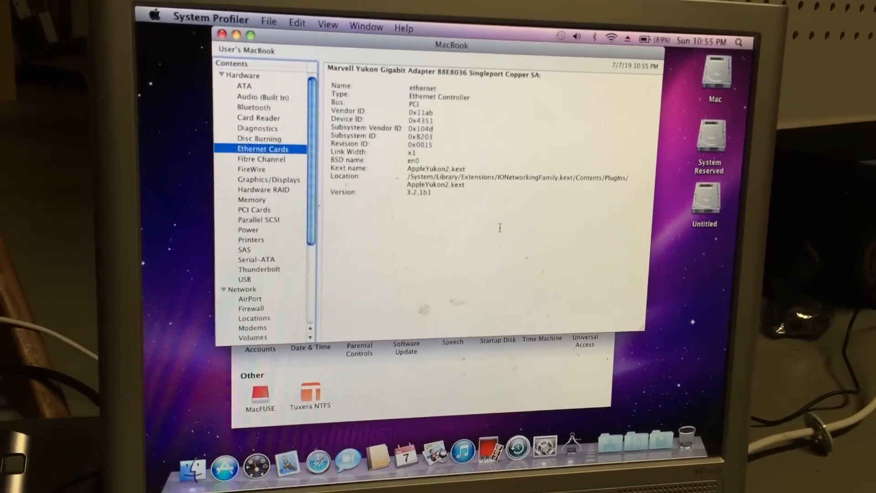
left_click(211, 19)
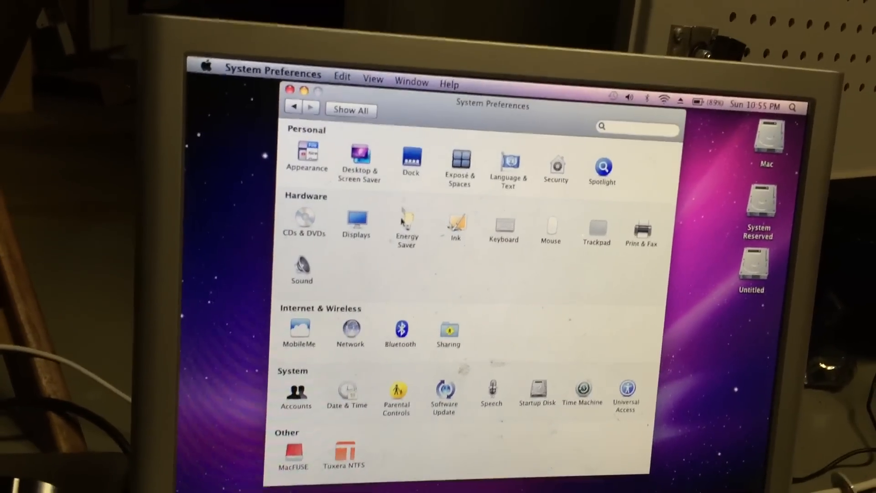
Bring up the Displays settings under Hardware in System Preferences.
left_click(356, 224)
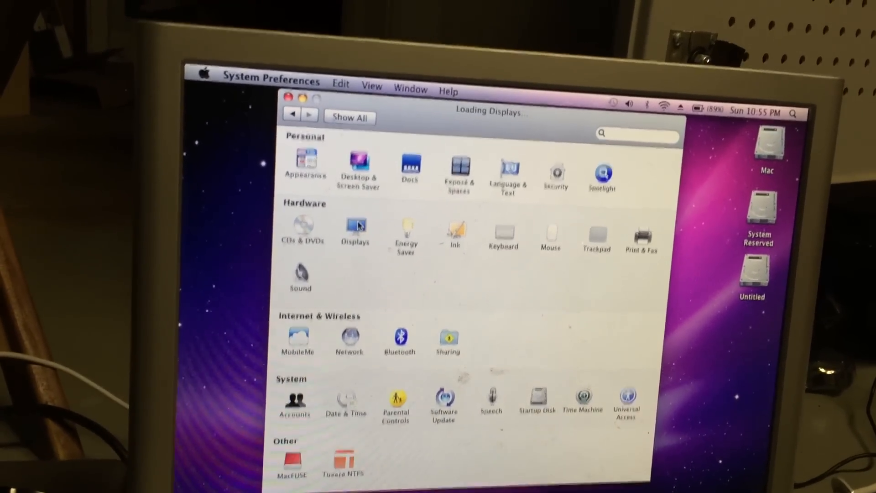
left_click(355, 226)
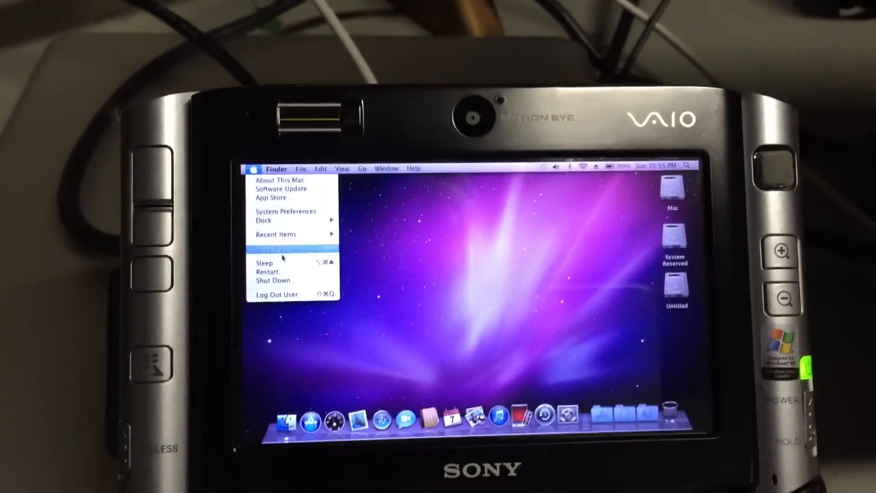
Restart the computer from the Apple menu and confirm the restart.
left_click(267, 271)
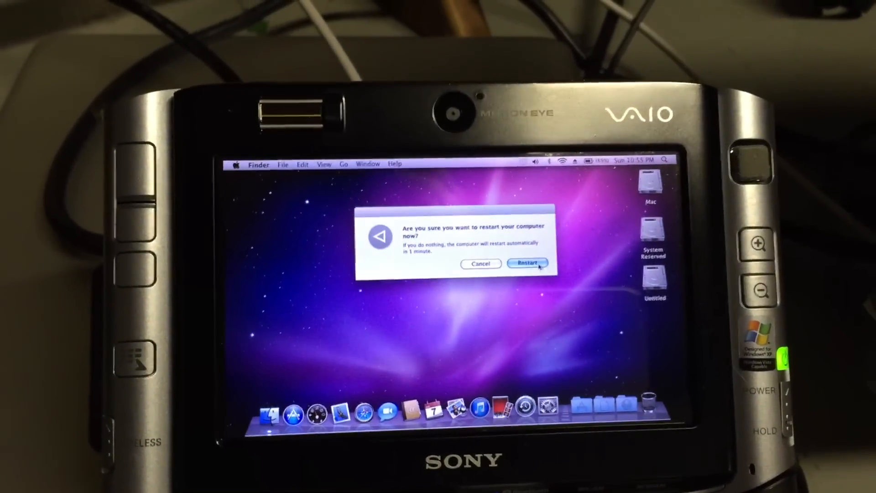
left_click(526, 263)
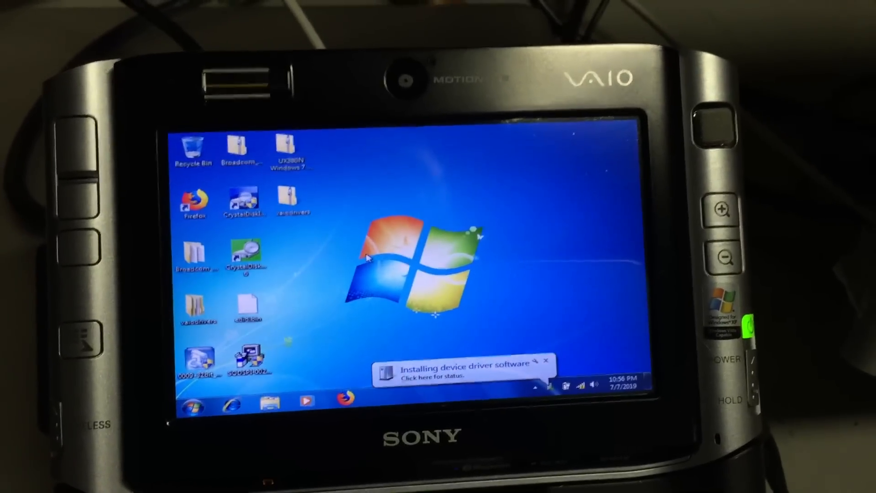
Reach the Screen Resolution settings through Start > Control Panel > Display.
left_click(193, 406)
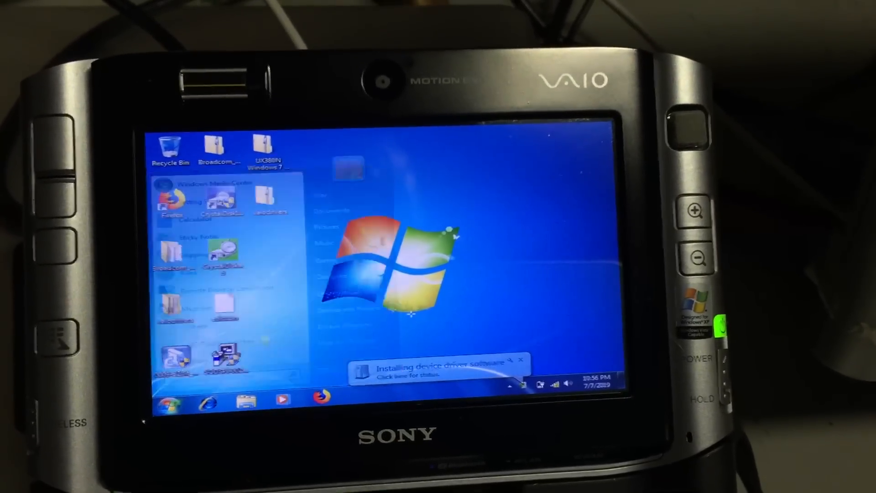
left_click(168, 405)
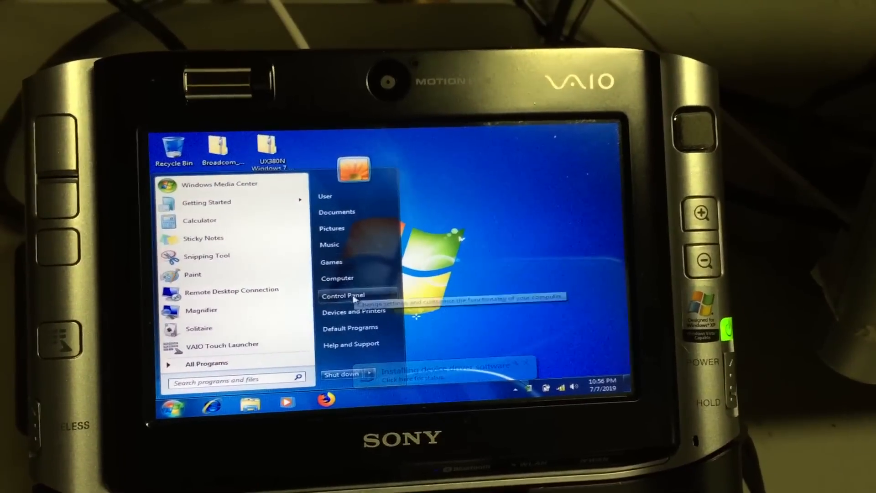
left_click(343, 294)
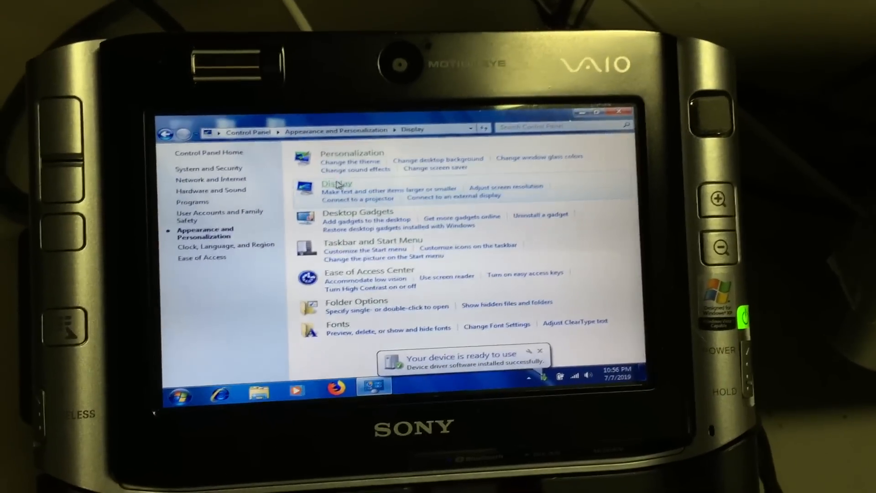
left_click(337, 182)
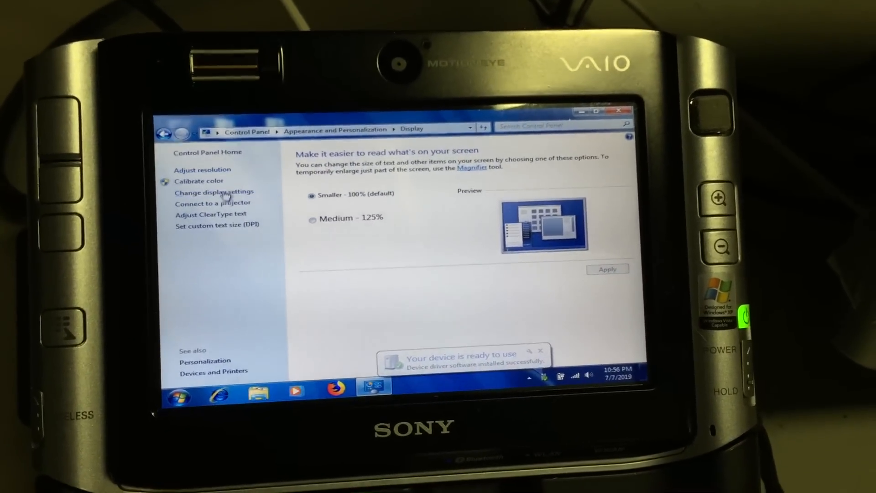
left_click(213, 192)
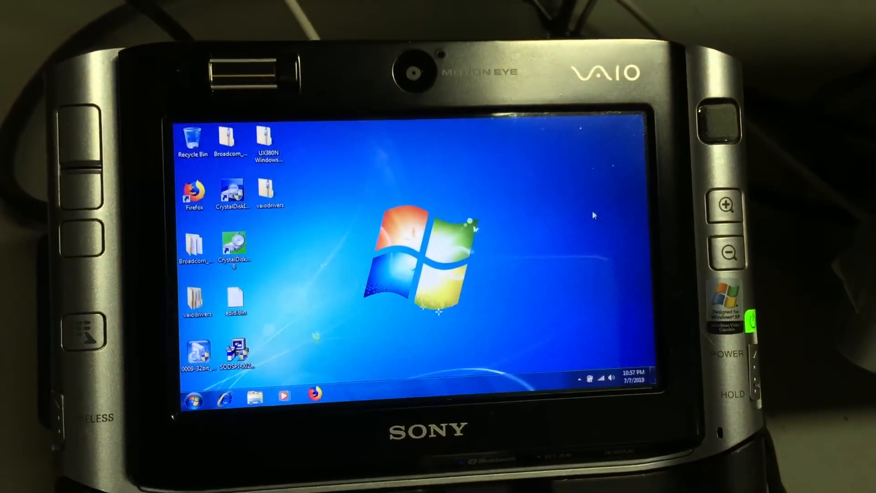
Show Control Panel as large icons and bring up the System page for VAIO-MINI.
left_click(193, 395)
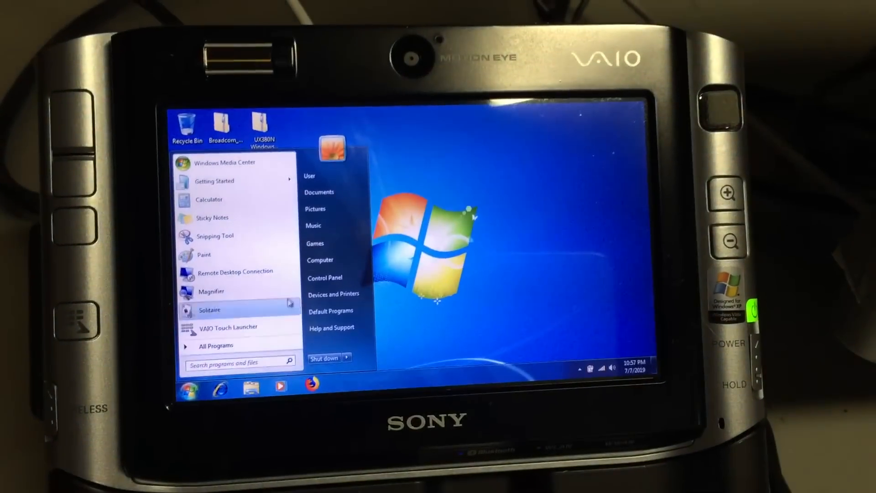
left_click(325, 278)
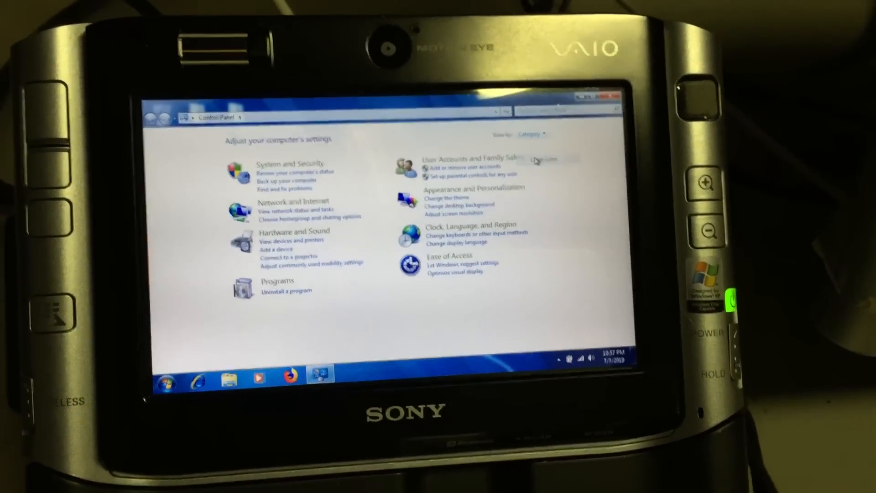
left_click(531, 134)
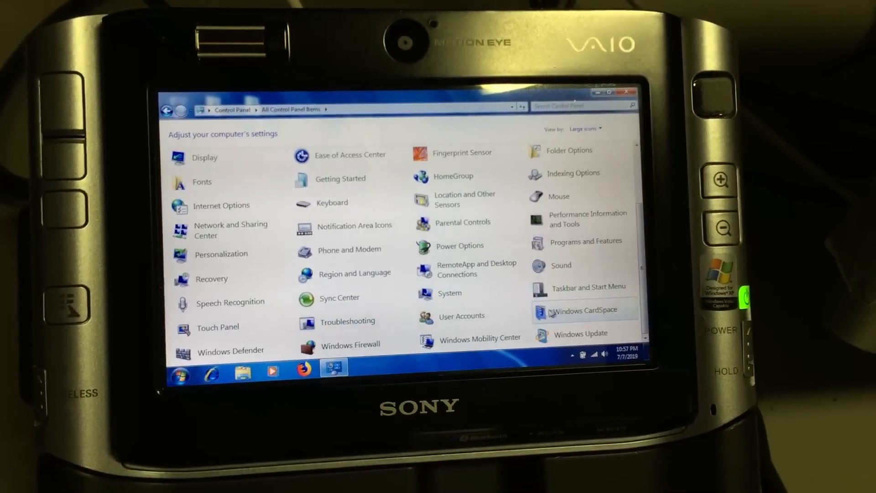
left_click(450, 293)
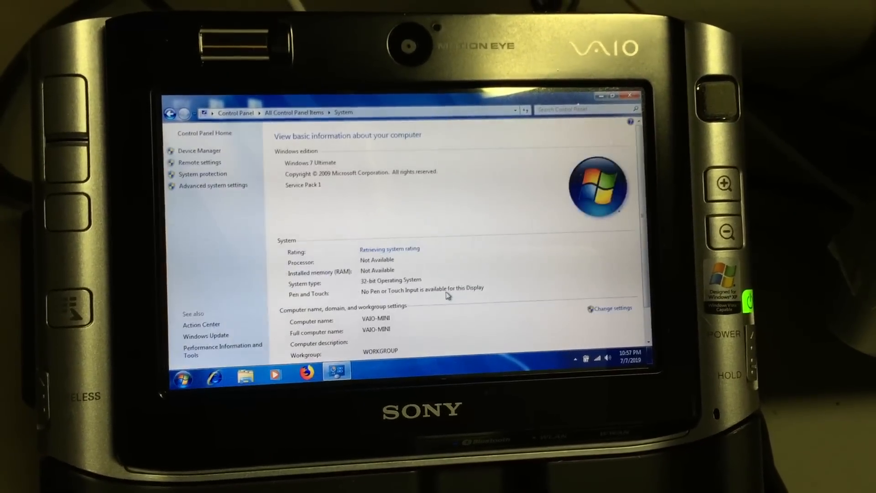